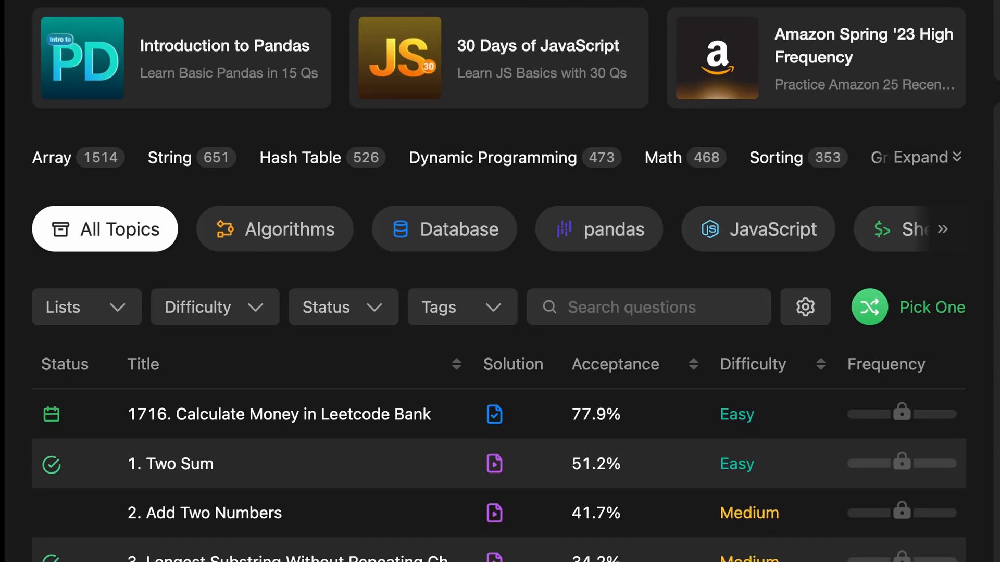
Scroll the Problems table down to problem 27, Remove Element.
scroll(down, 3)
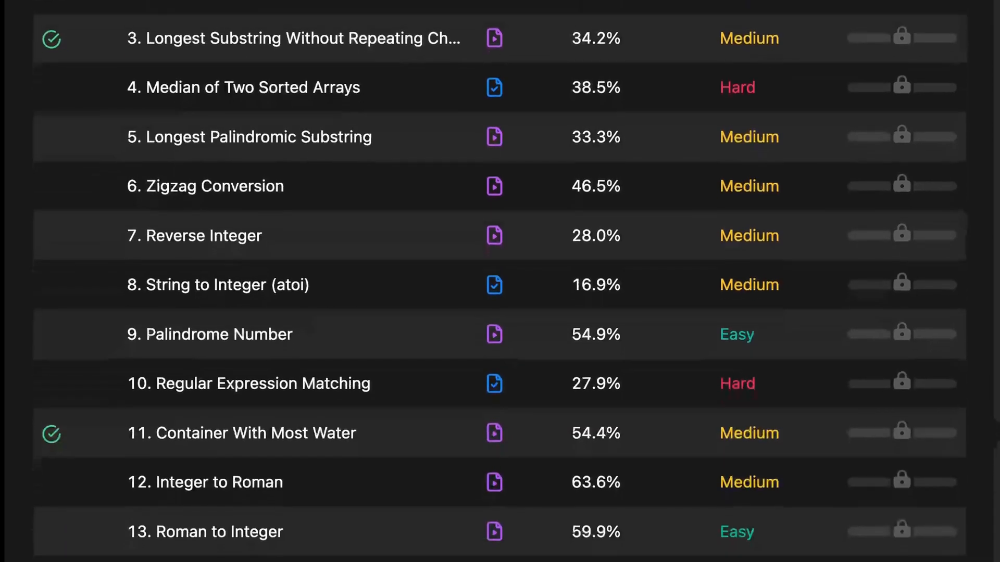
scroll(down, 3)
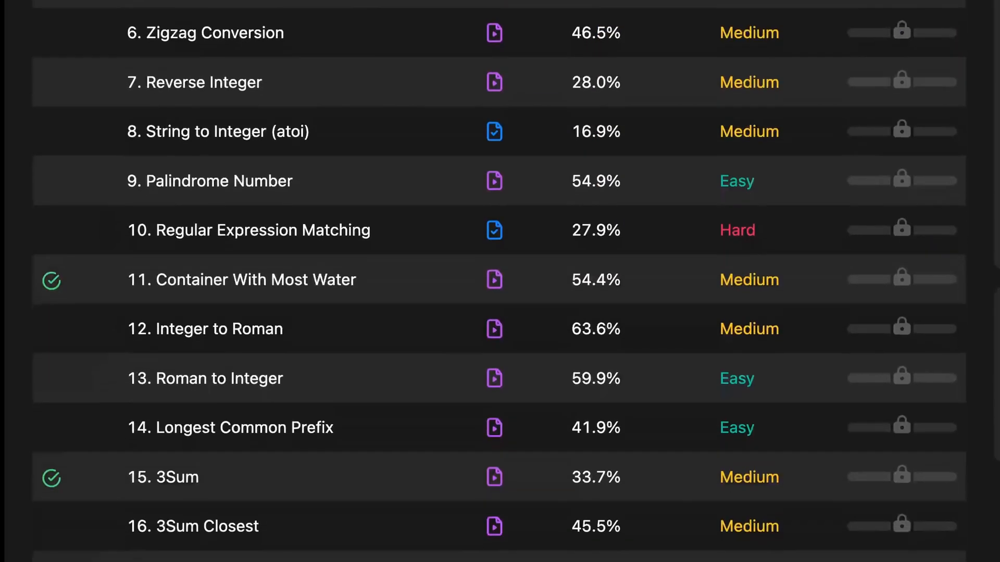
scroll(down, 3)
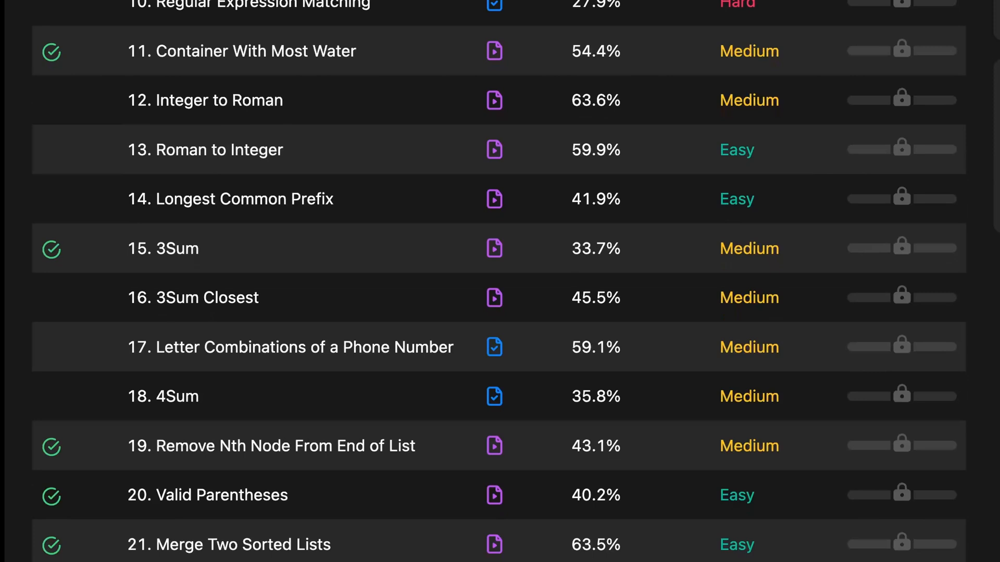
scroll(down, 3)
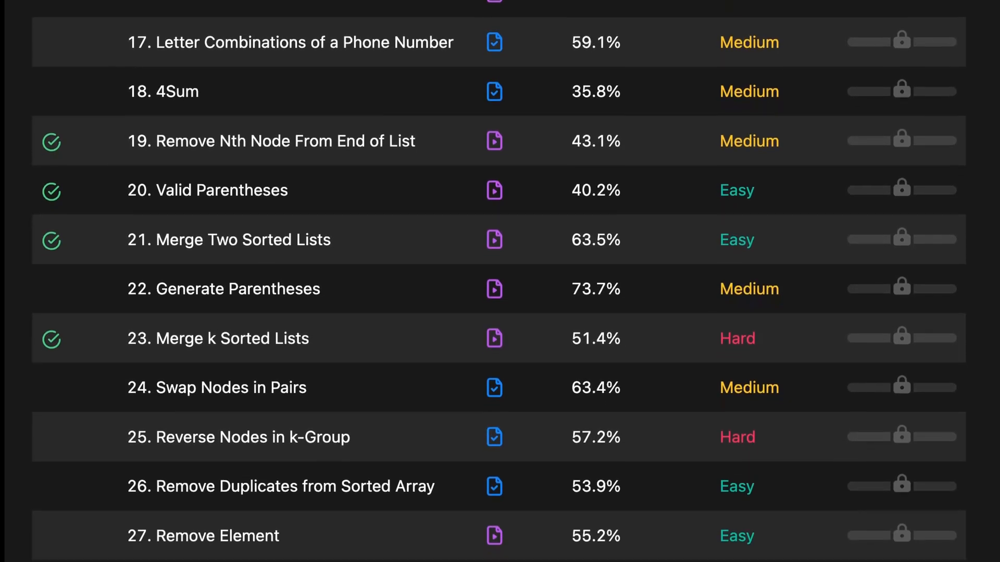
scroll(down, 3)
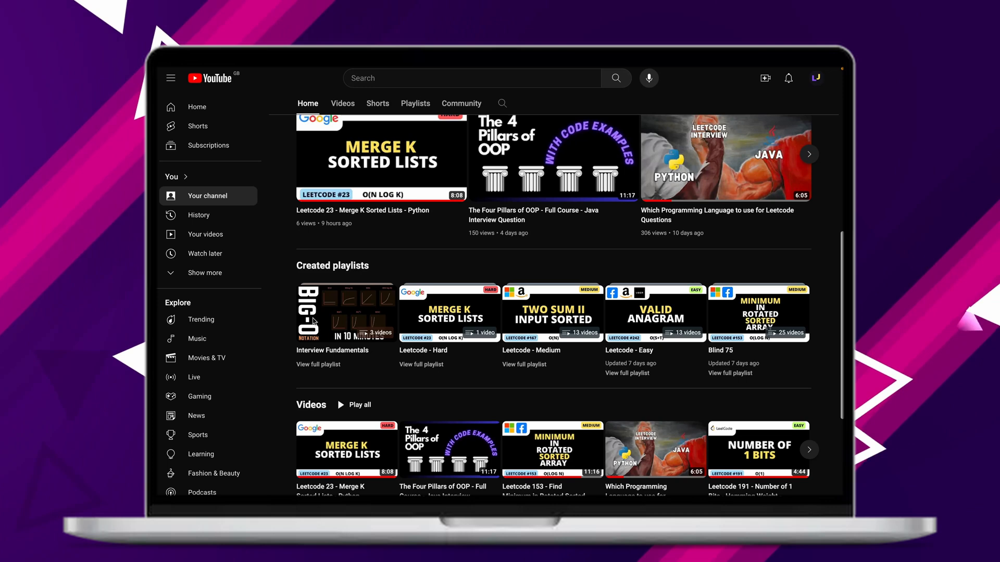
Show the LeetJourney channel's Created playlists shelf with Easy, Medium, Hard and Blind 75.
click(346, 313)
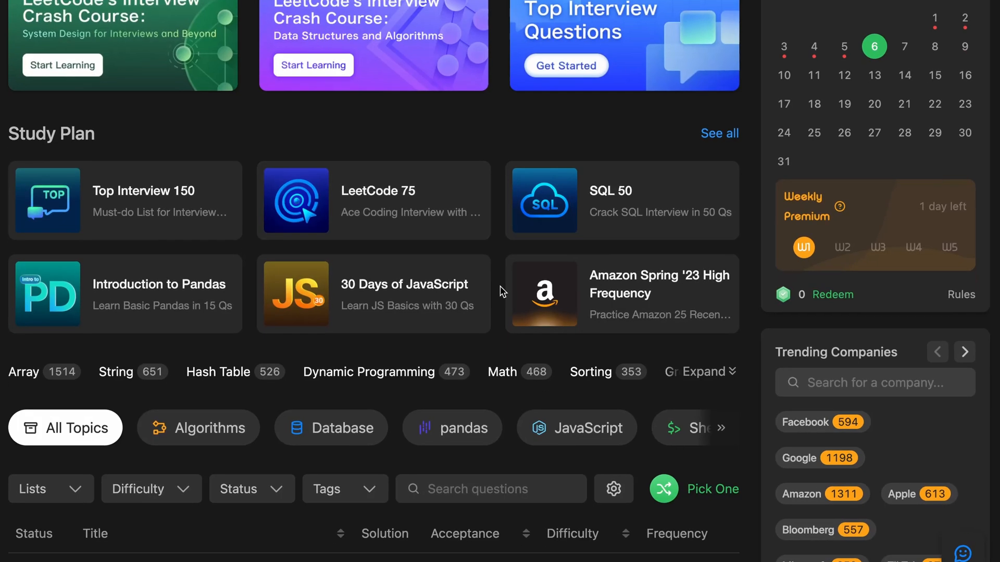
scroll(down, 3)
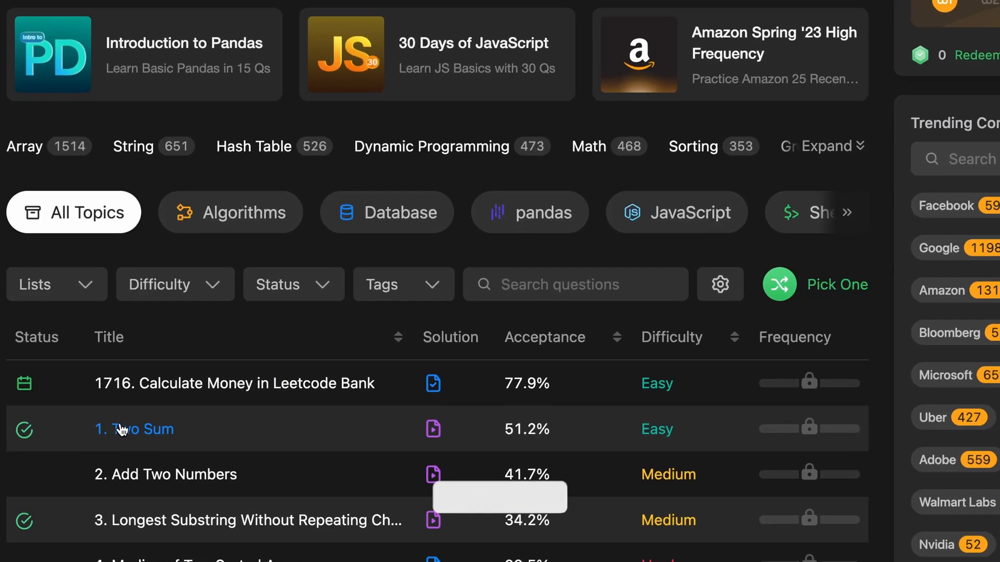
click(135, 428)
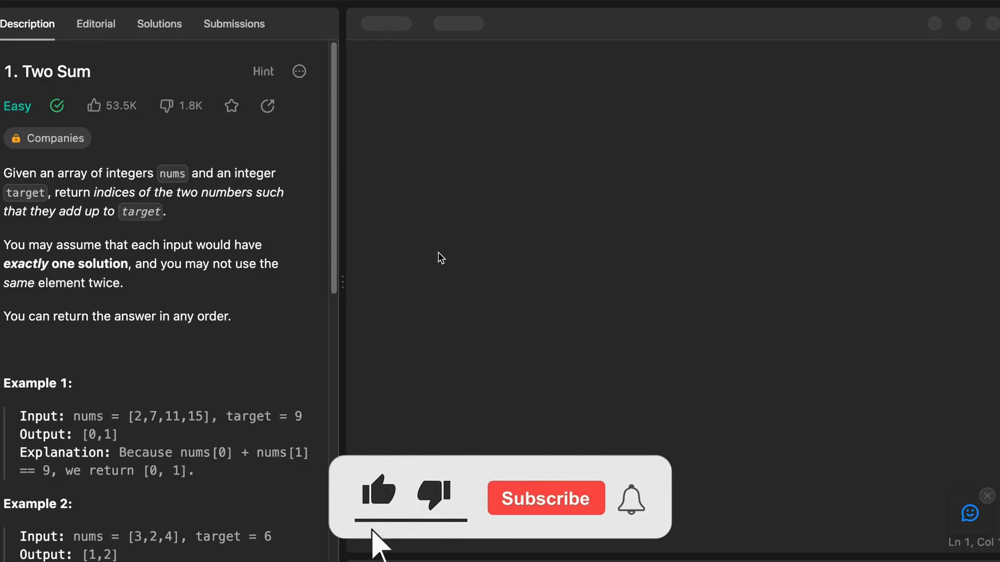
click(378, 497)
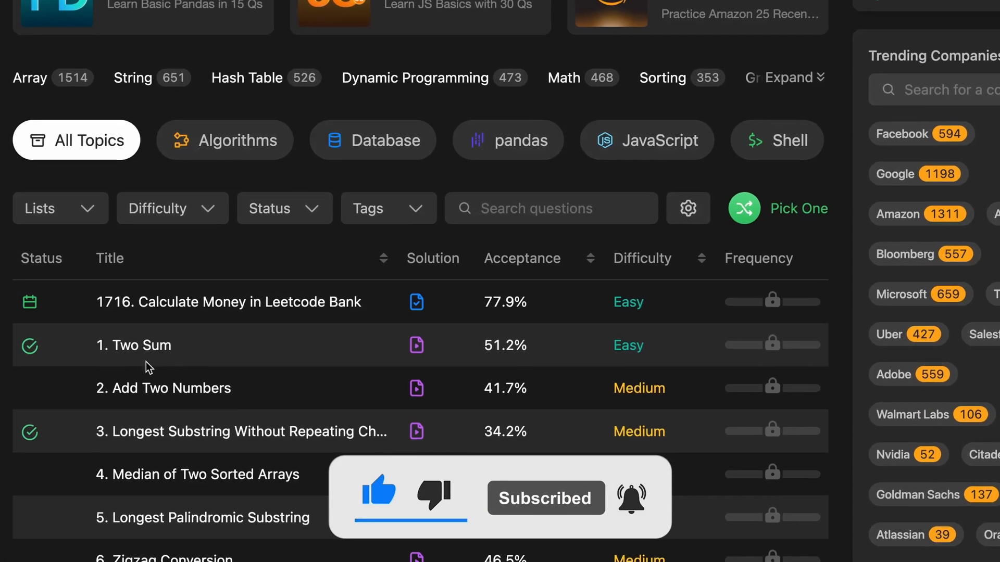
click(163, 388)
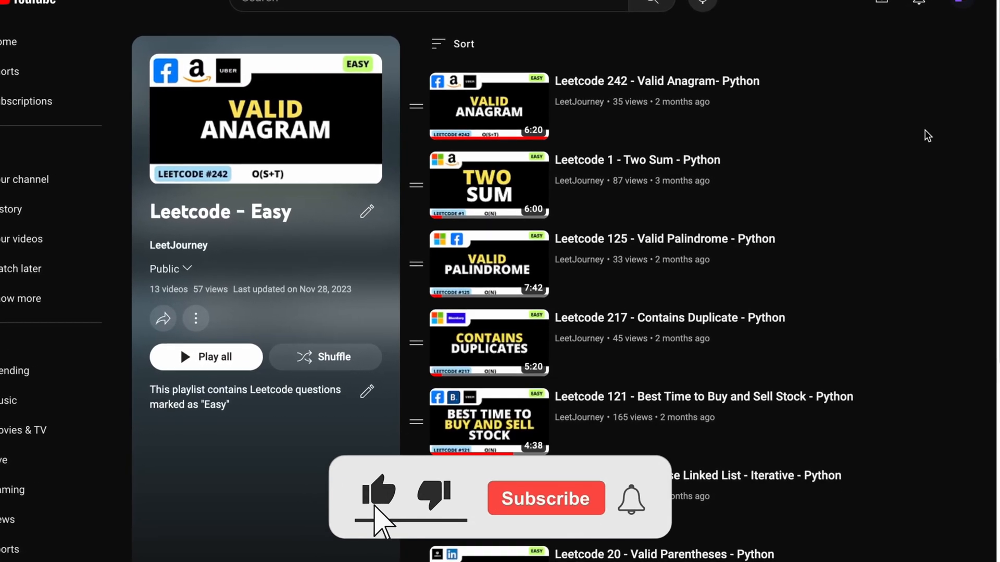
Open the Leetcode - Easy playlist of 13 videos starting with Valid Anagram and Two Sum.
click(545, 498)
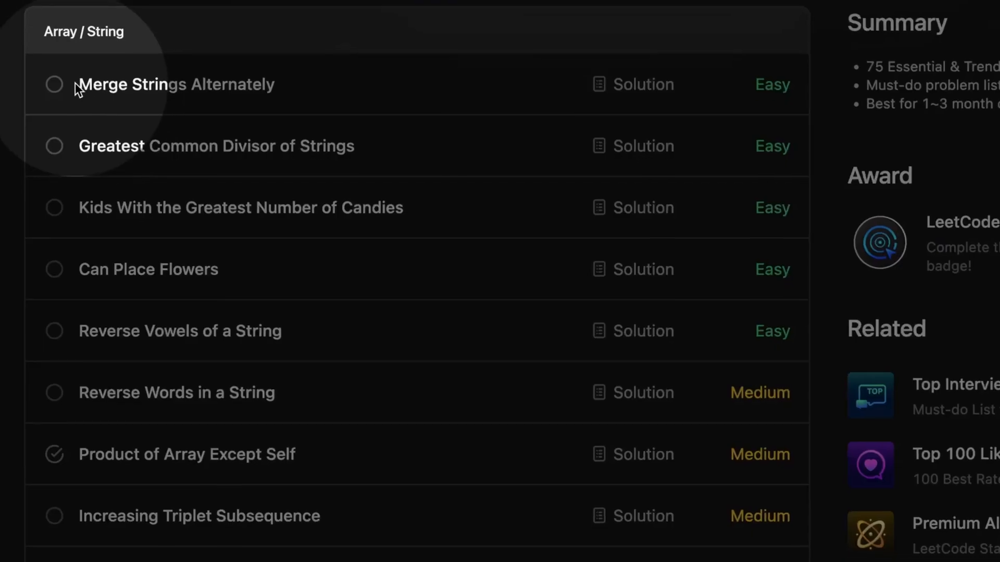
Scroll the LeetCode 75 plan's Array / String problems down to the Two Pointers section.
scroll(down, 3)
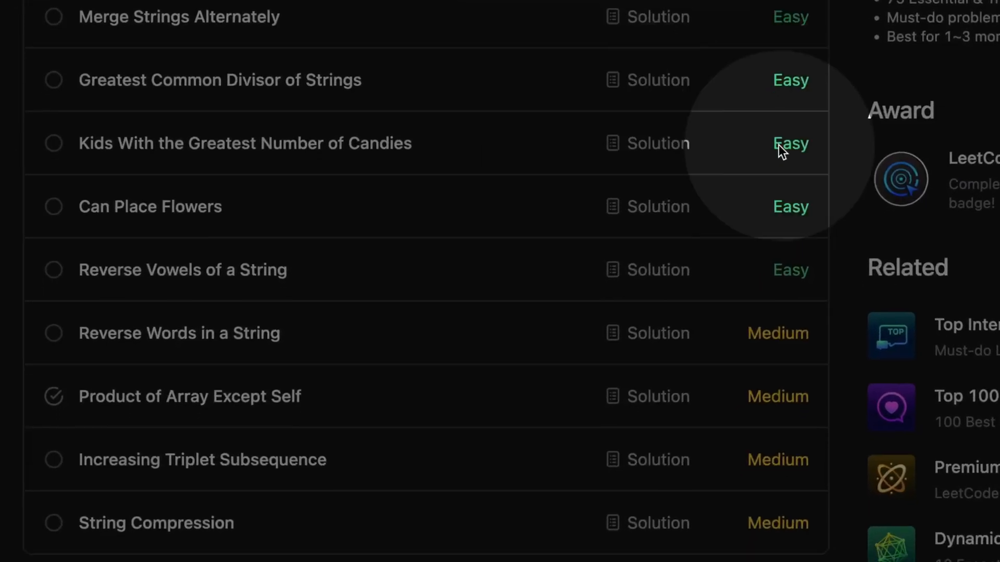
scroll(down, 3)
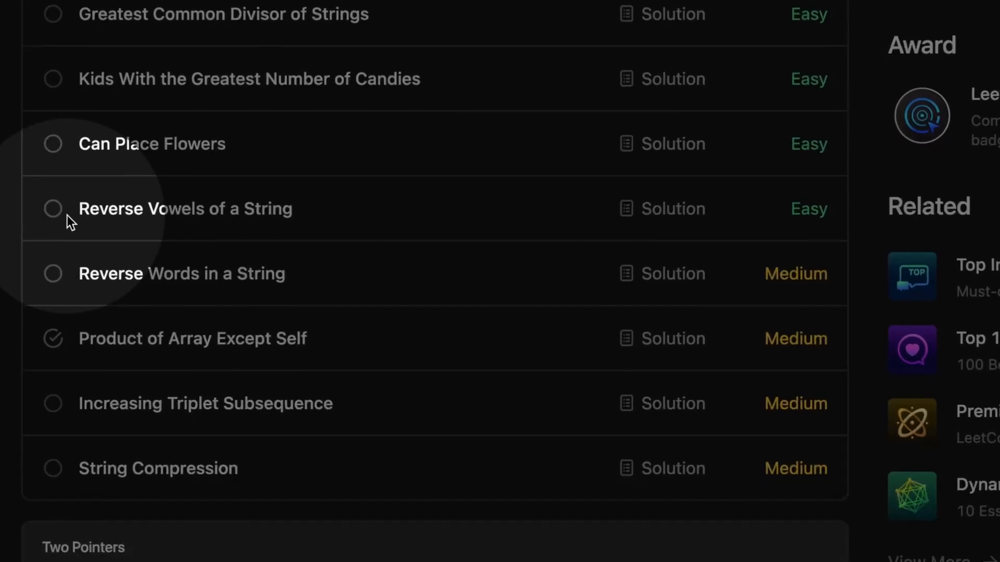
scroll(down, 3)
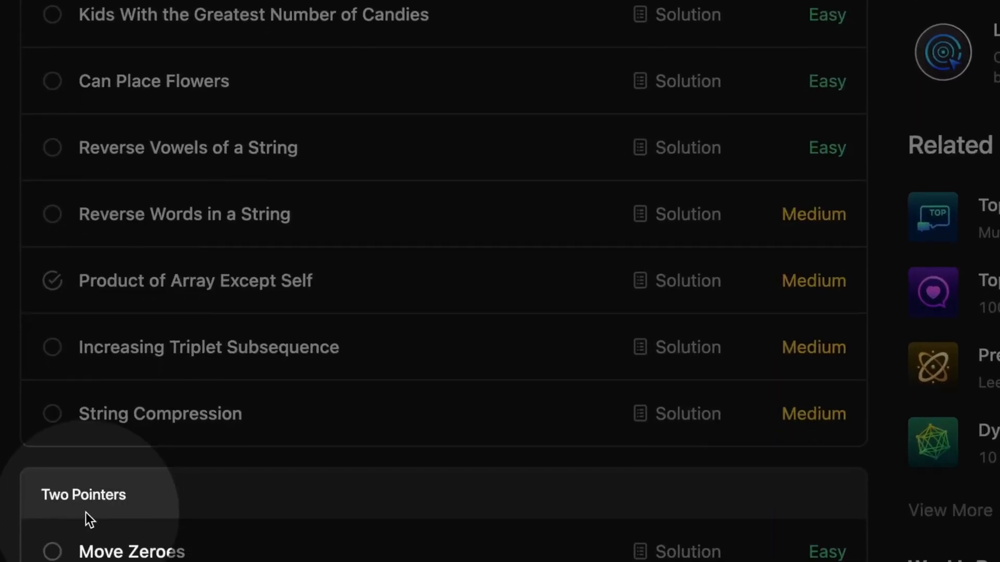
scroll(down, 3)
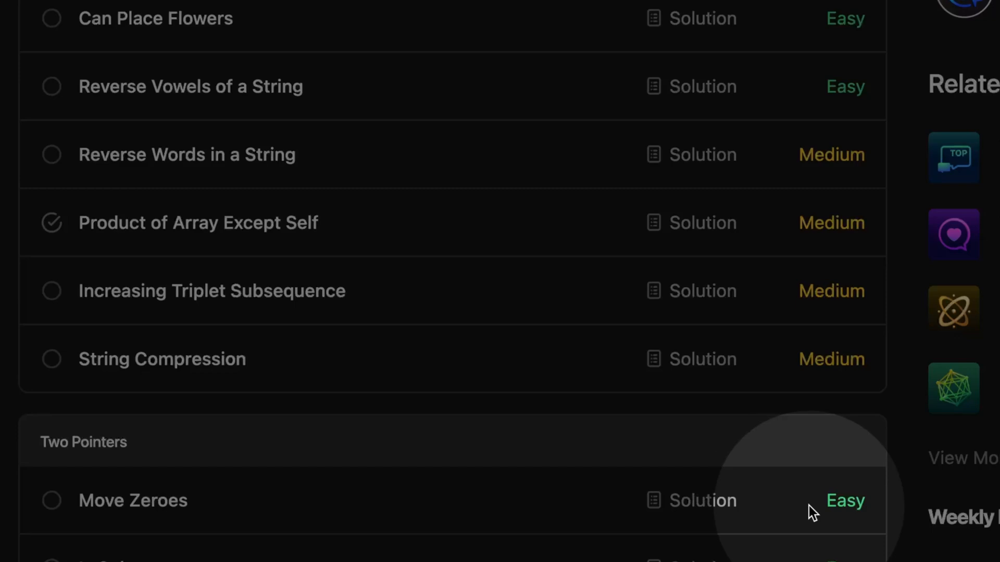
scroll(down, 3)
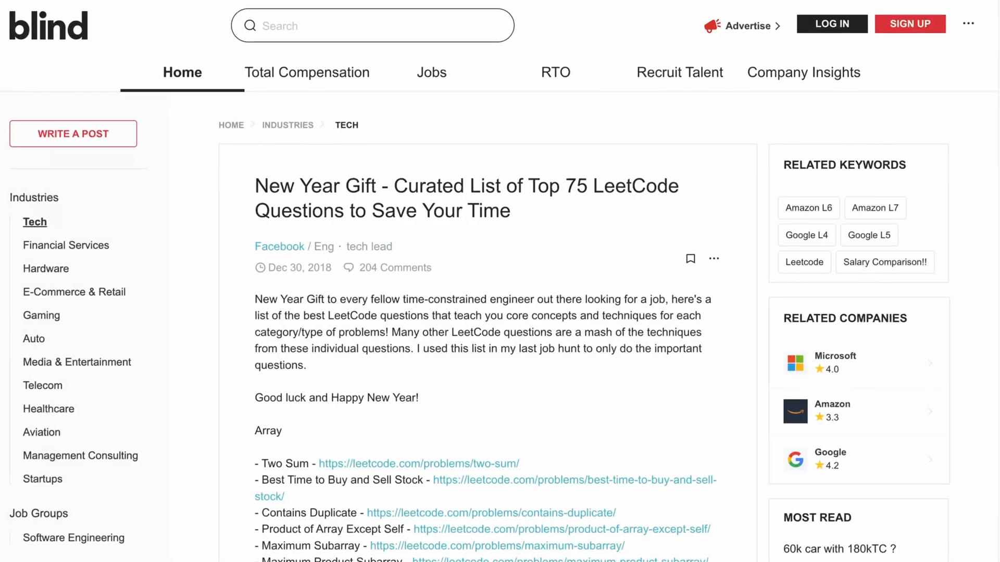
Read down the Blind 75 post through its tree and trie problems.
scroll(up, 3)
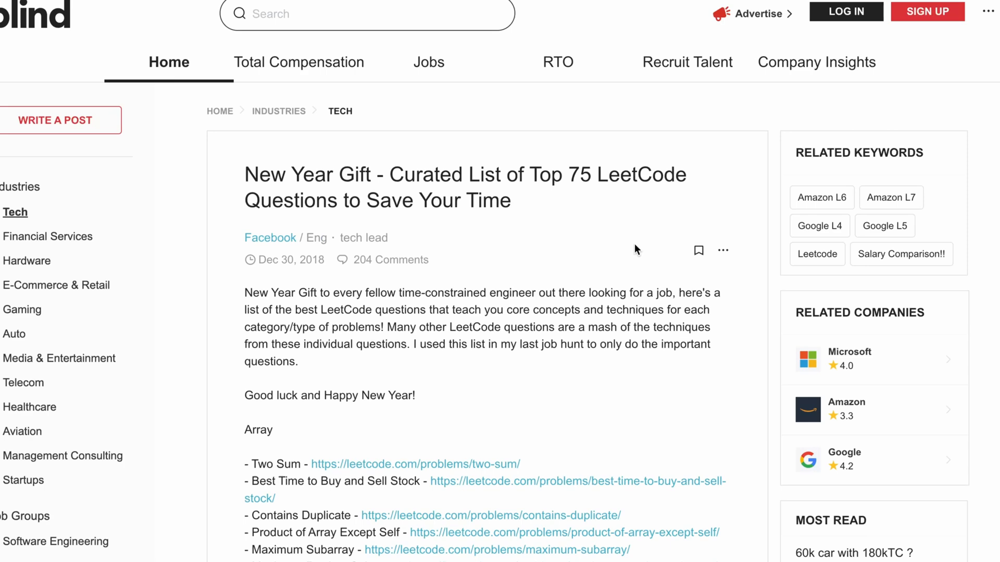
scroll(down, 3)
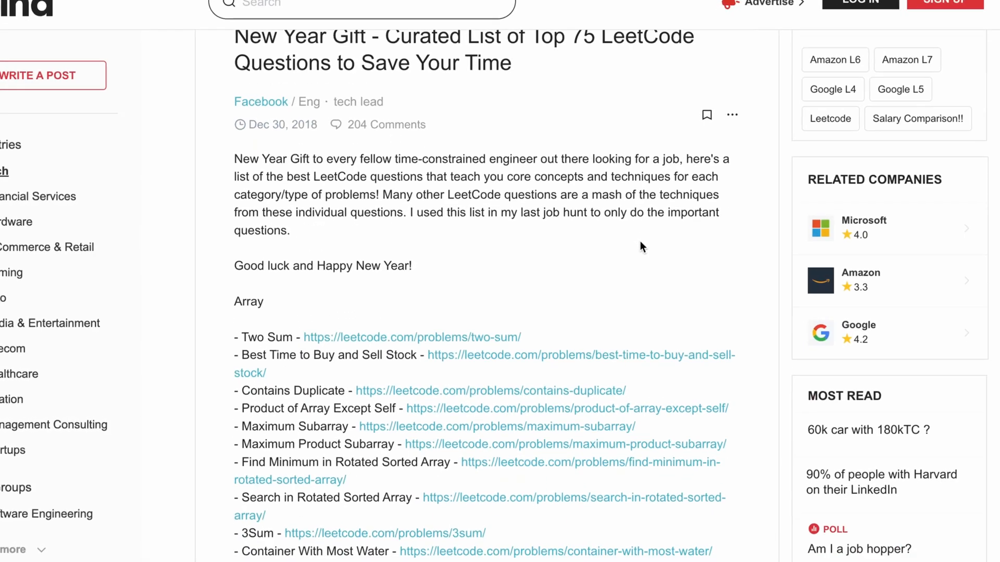
scroll(down, 3)
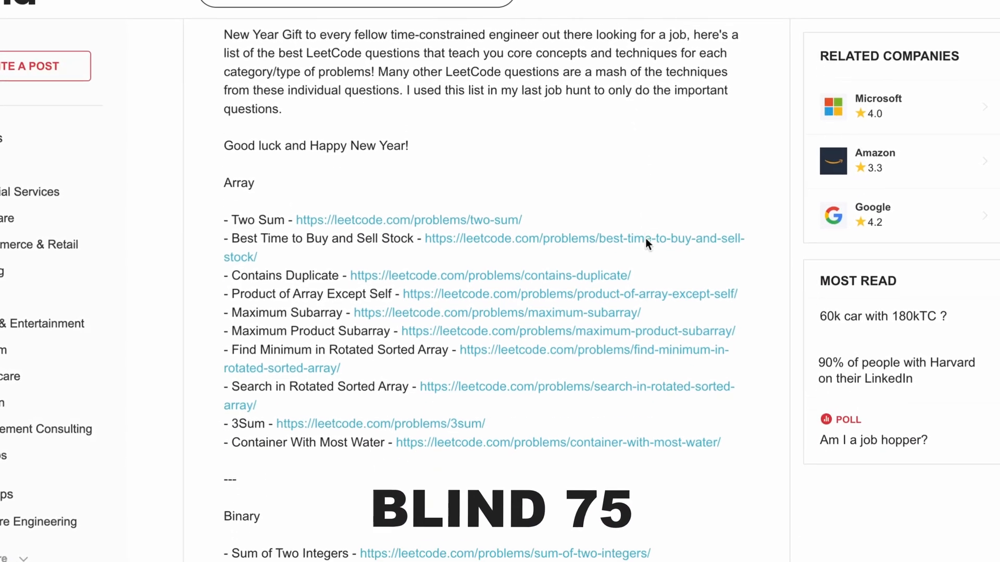
scroll(down, 3)
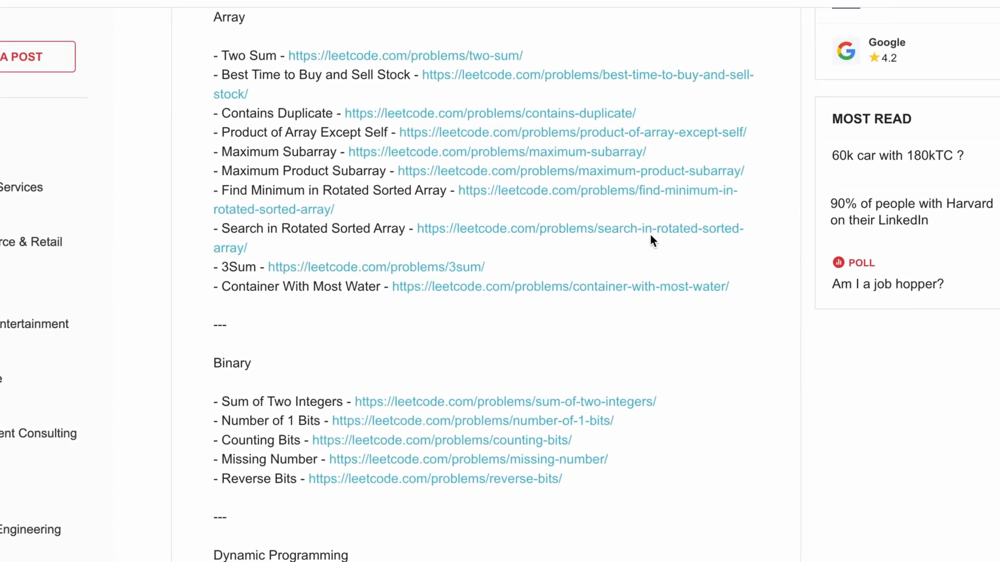
scroll(down, 3)
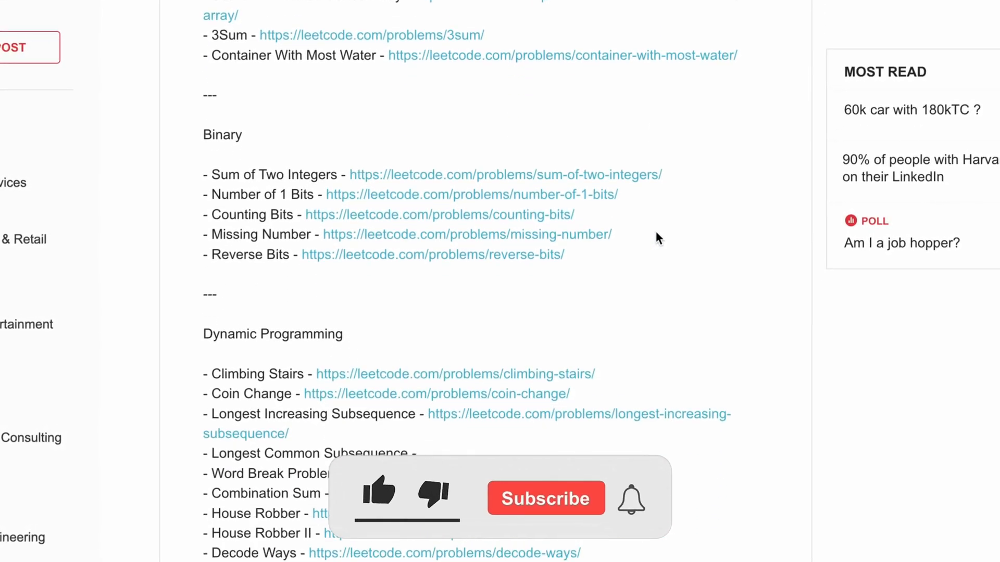
scroll(down, 3)
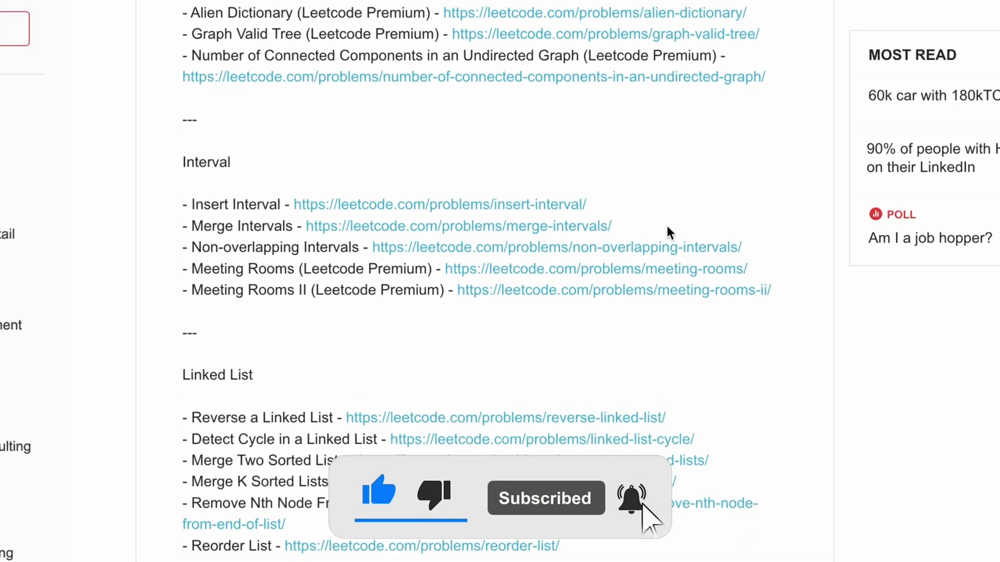
Continue through the Heap problems to the post's closing line.
scroll(down, 3)
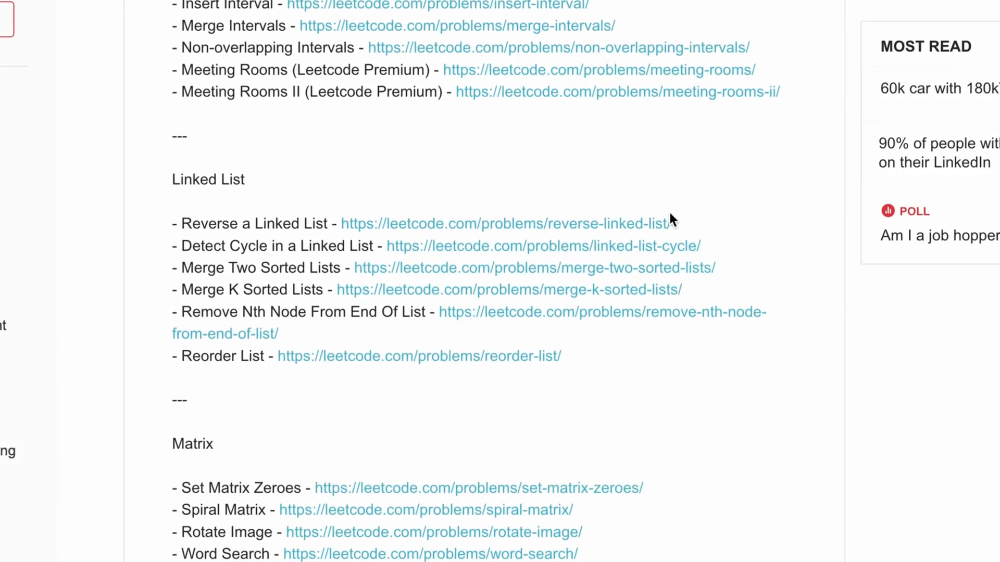
scroll(down, 3)
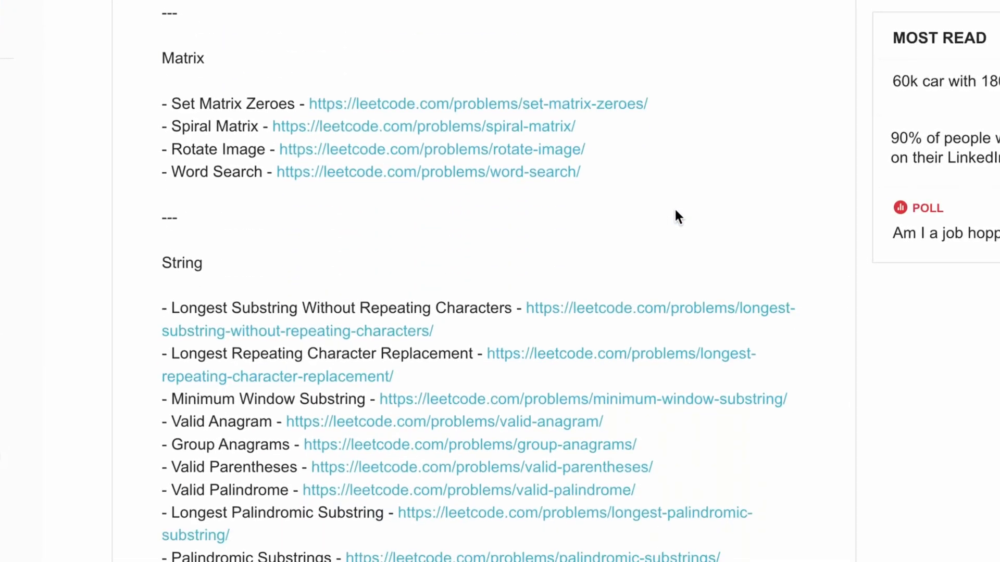
scroll(down, 3)
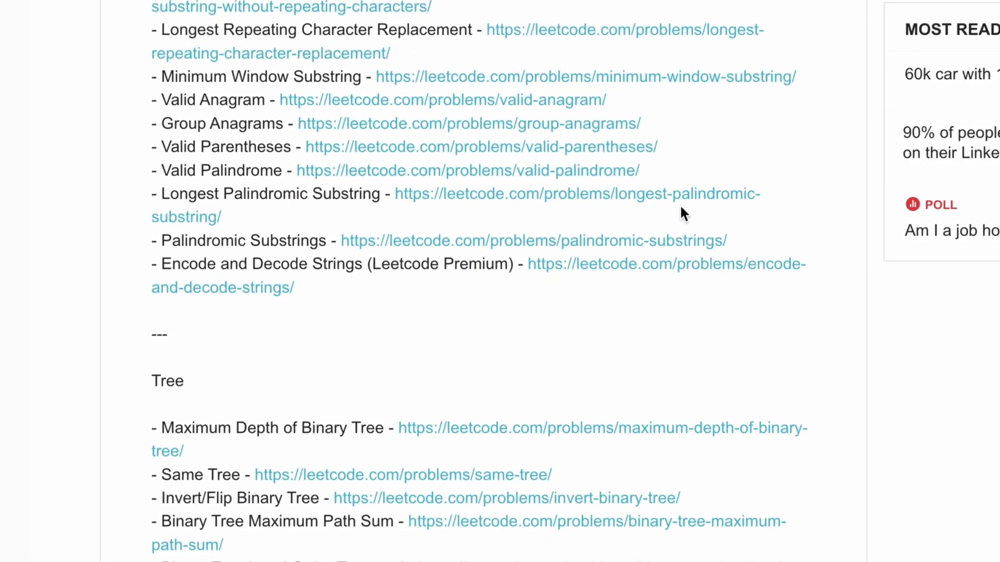
scroll(down, 3)
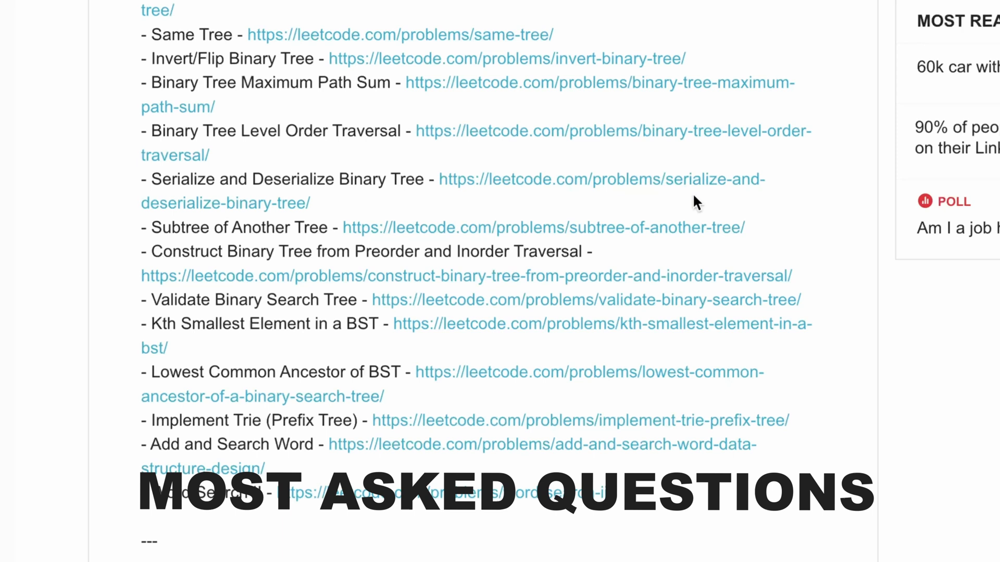
scroll(down, 3)
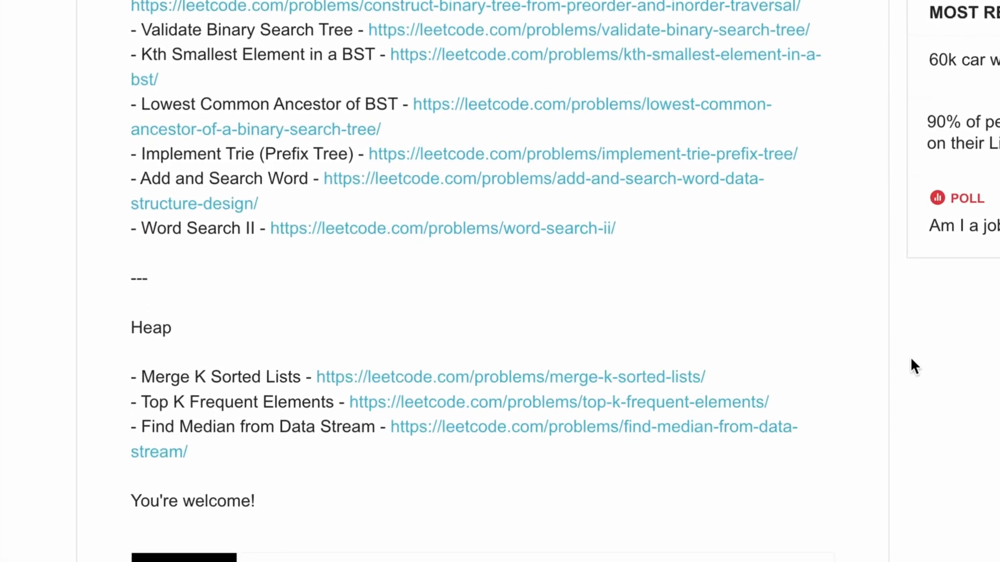
scroll(down, 3)
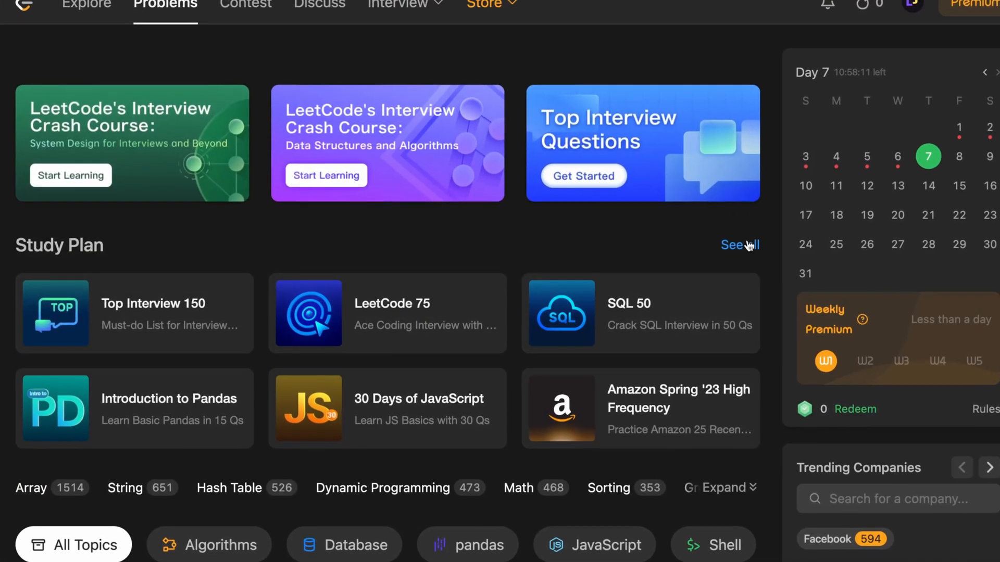
Open the full study plan list's LeetCode 75 and scroll its Array / String and Two Pointers problems.
click(738, 245)
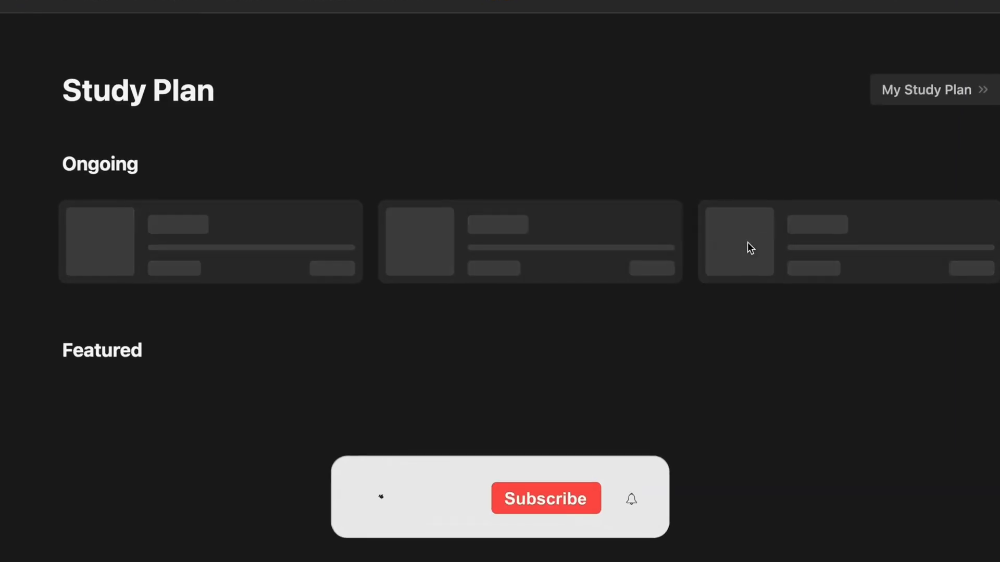
scroll(down, 3)
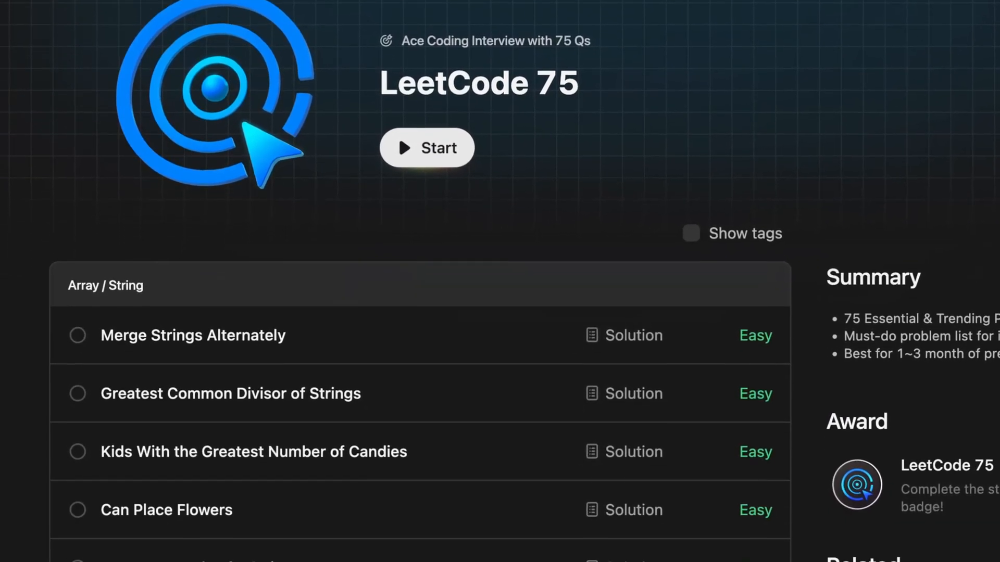
scroll(down, 3)
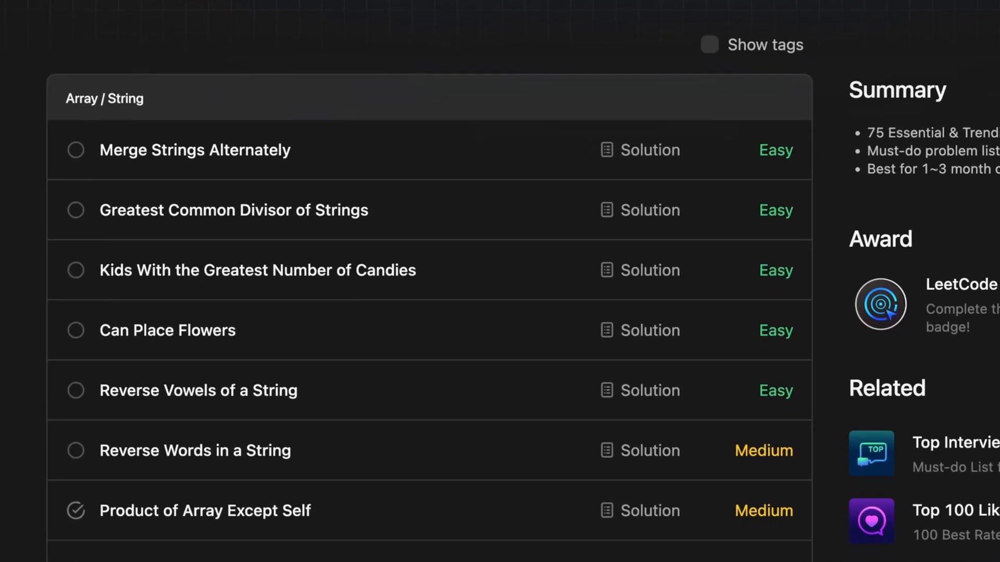
scroll(down, 3)
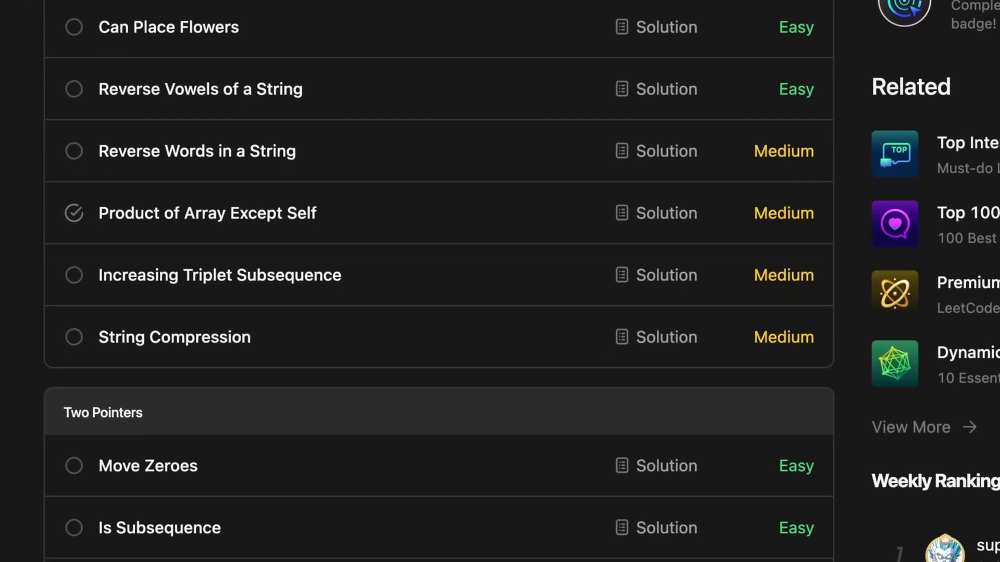
scroll(down, 3)
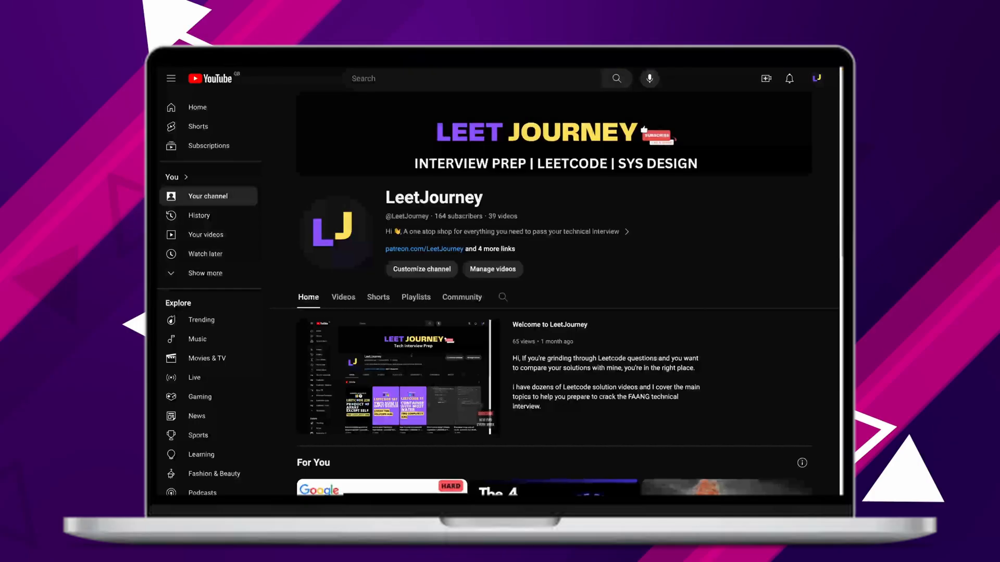
Play All on the LeetJourney Blind 75 playlist and scroll its video list.
scroll(up, 3)
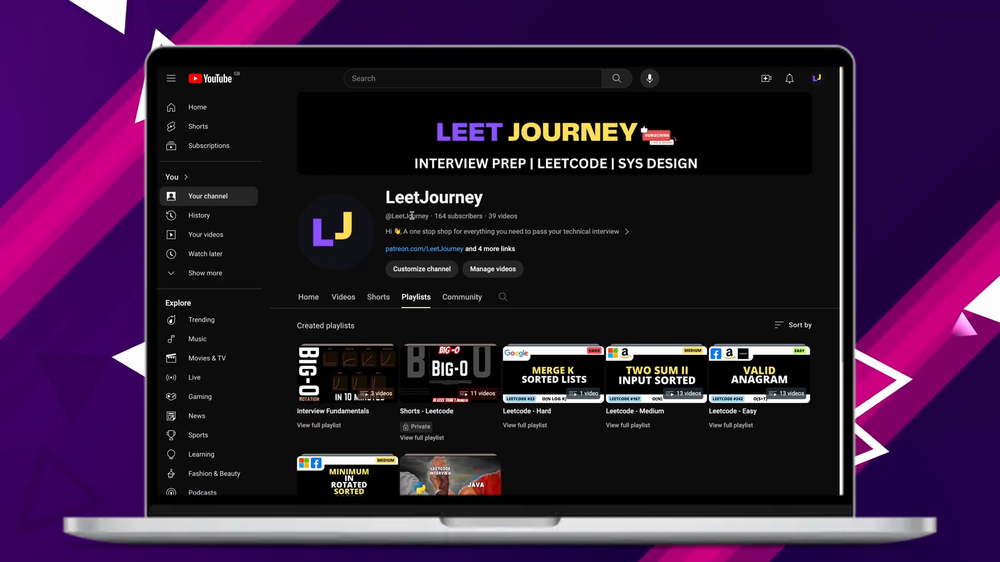
scroll(down, 3)
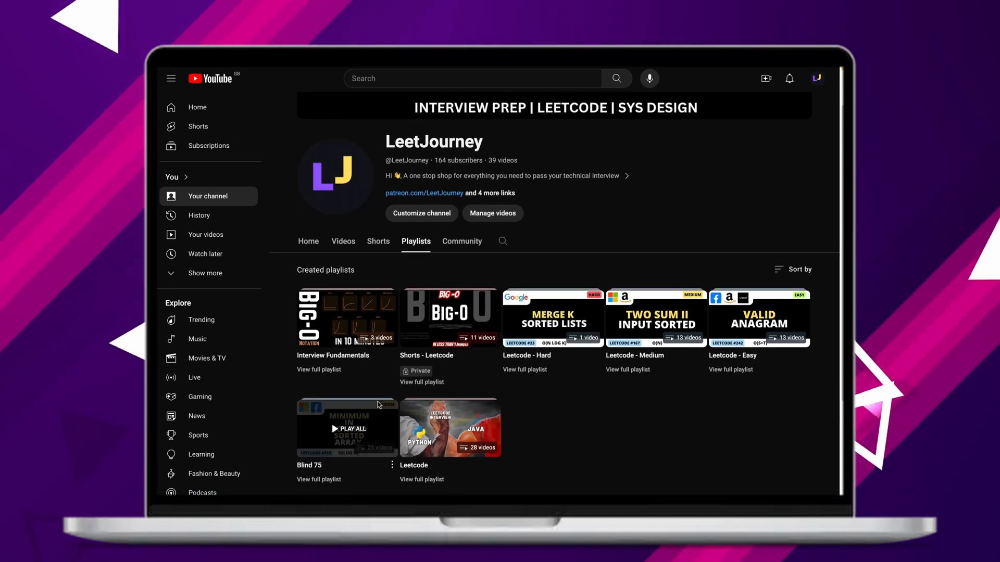
click(347, 427)
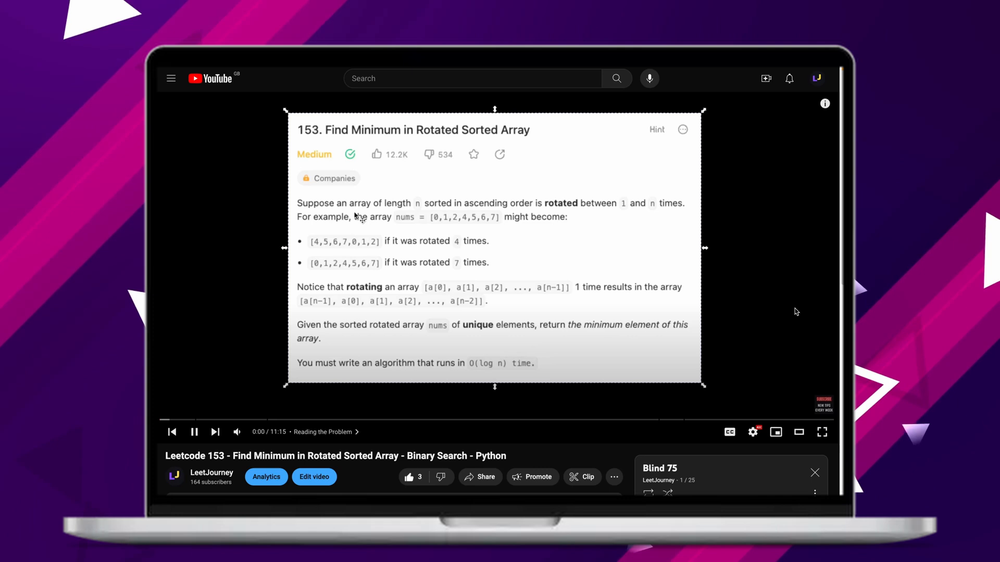
scroll(down, 3)
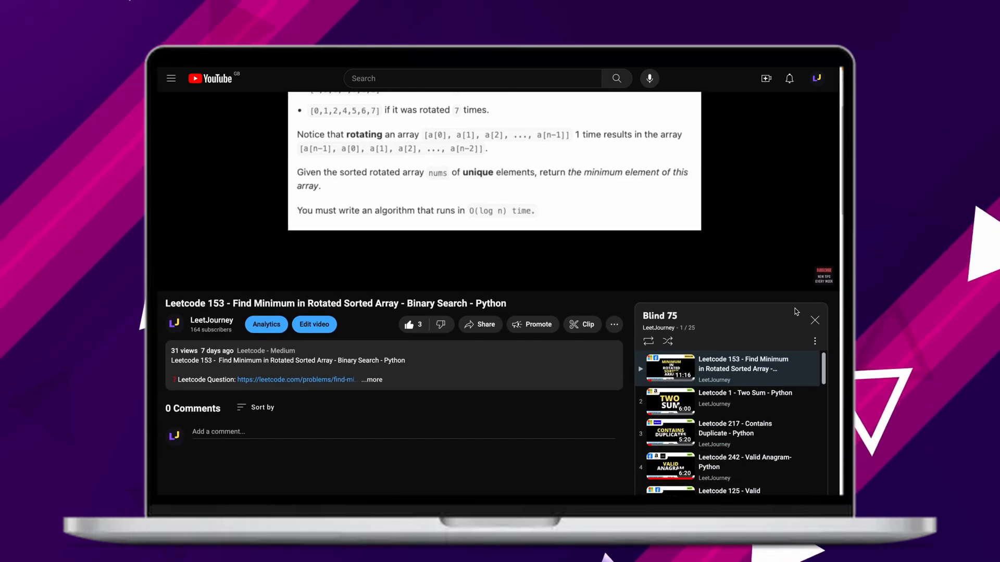
scroll(down, 3)
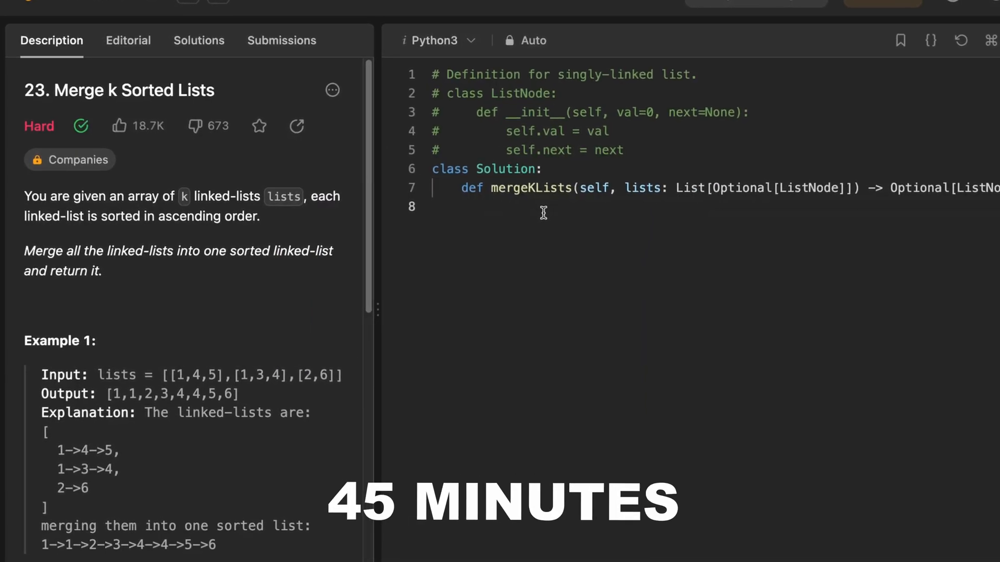
Open problem 23, Merge k Sorted Lists, with the Python3 code editor.
text(?????)
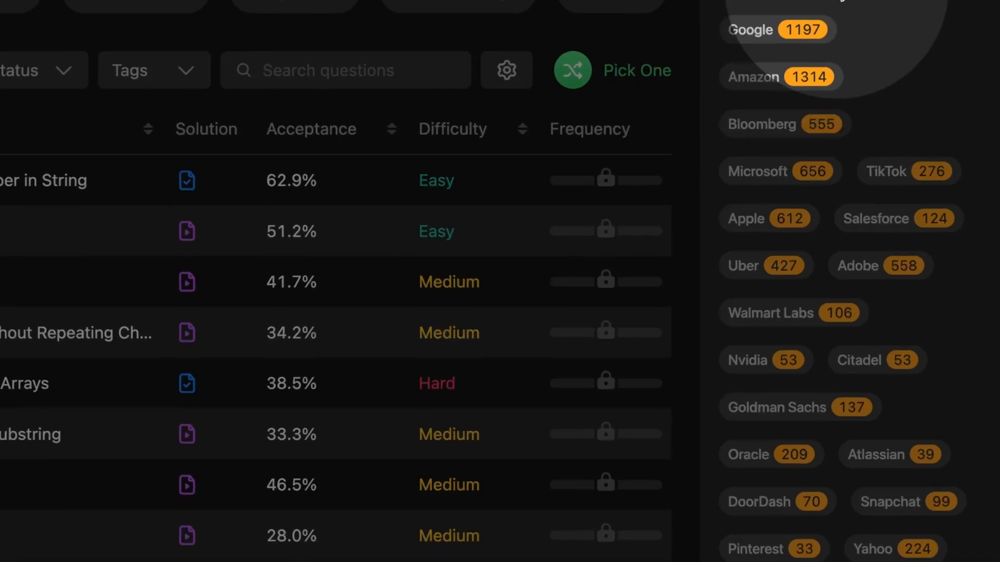
View the company tag counts such as Google and Amazon, then return to the page top.
scroll(down, 3)
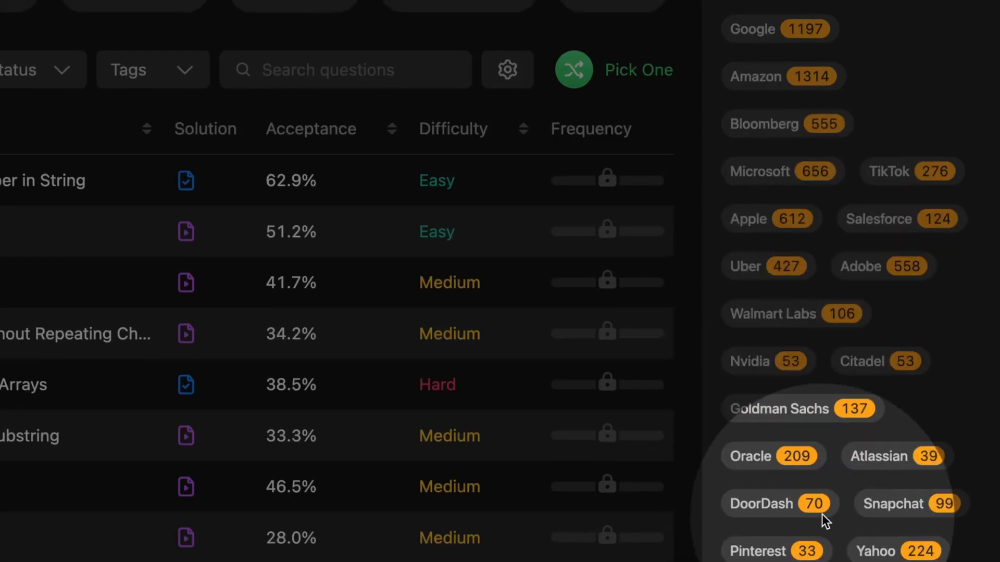
scroll(up, 3)
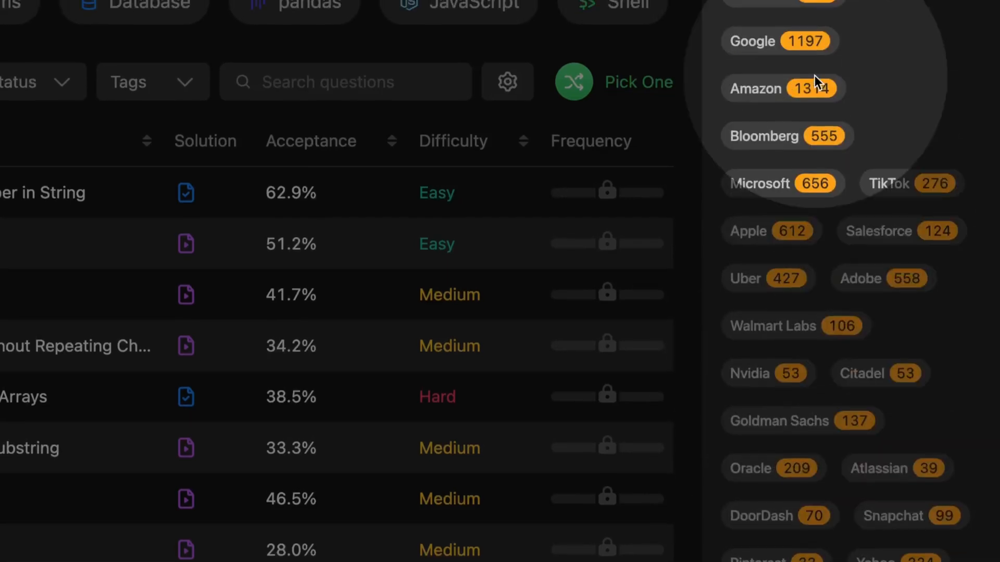
scroll(up, 3)
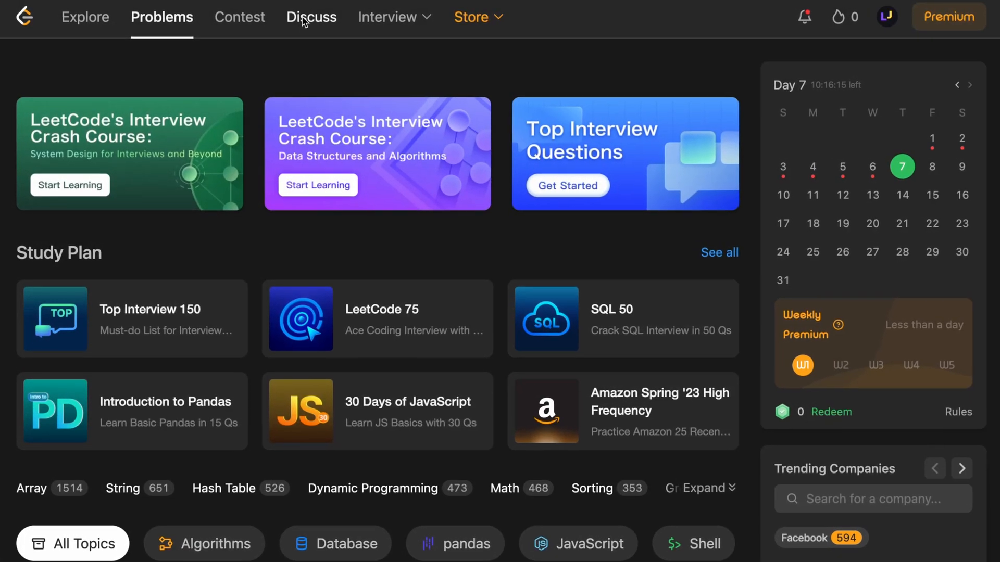
Filter Discuss interview posts to the amazon tag and browse them.
click(312, 17)
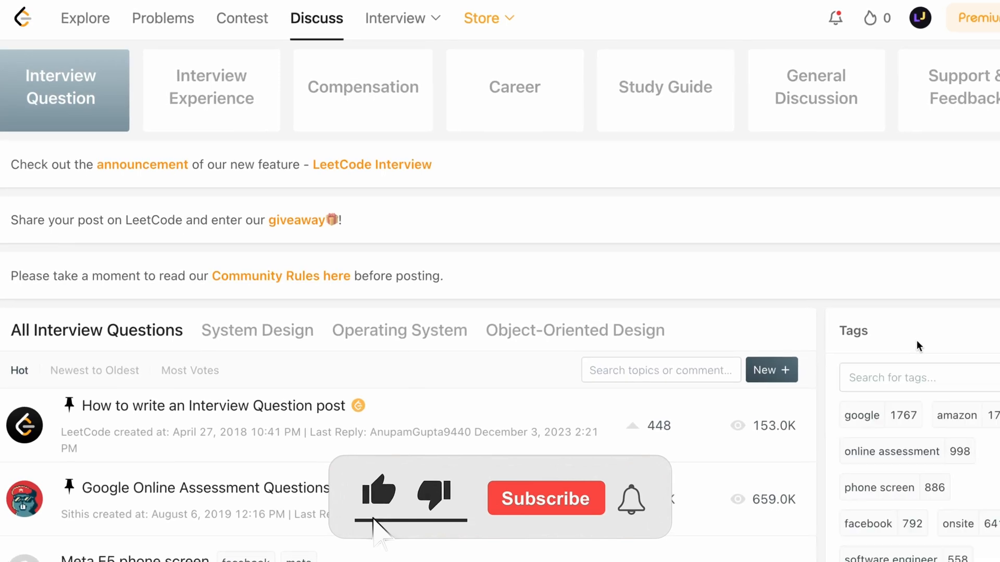
click(957, 415)
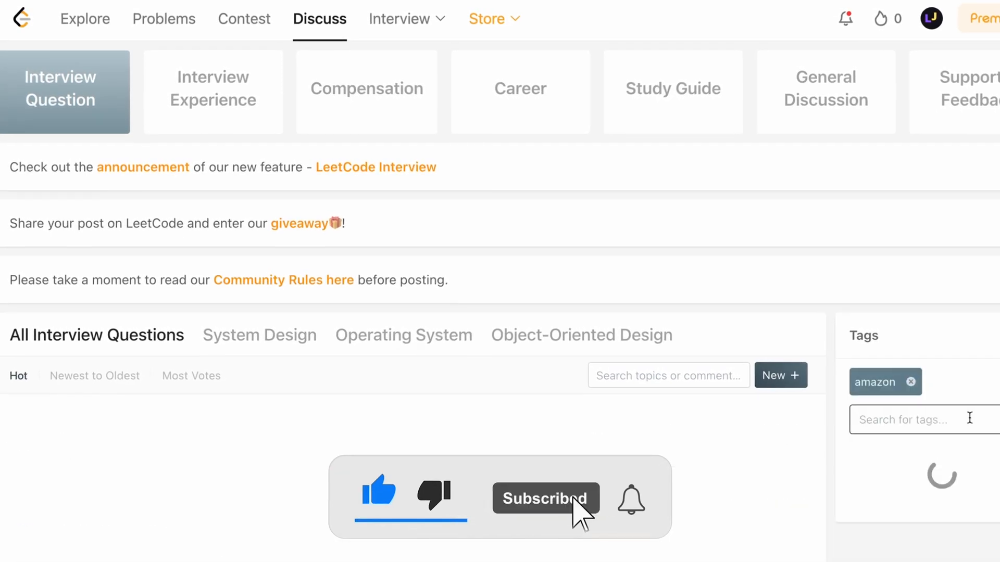
scroll(down, 3)
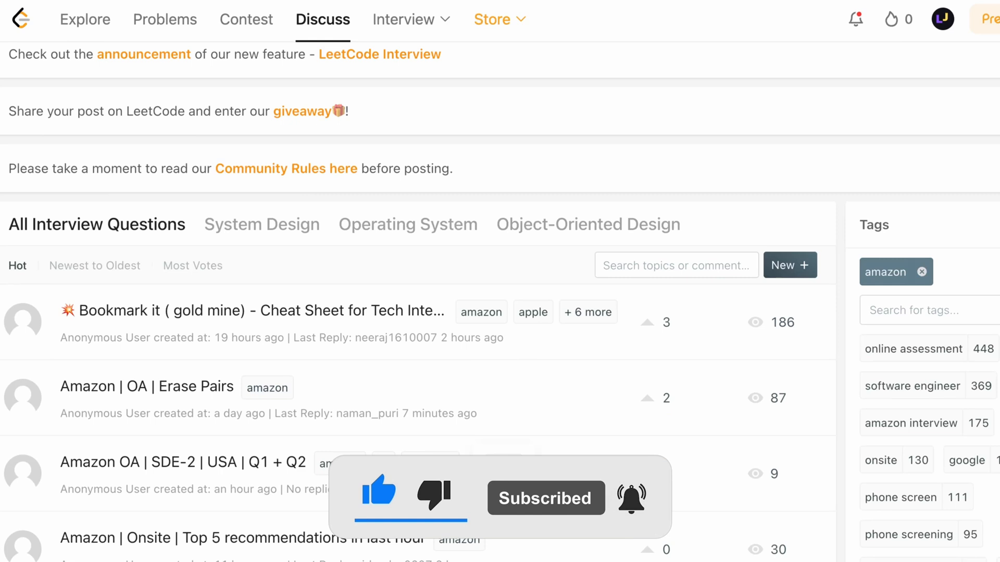
click(147, 387)
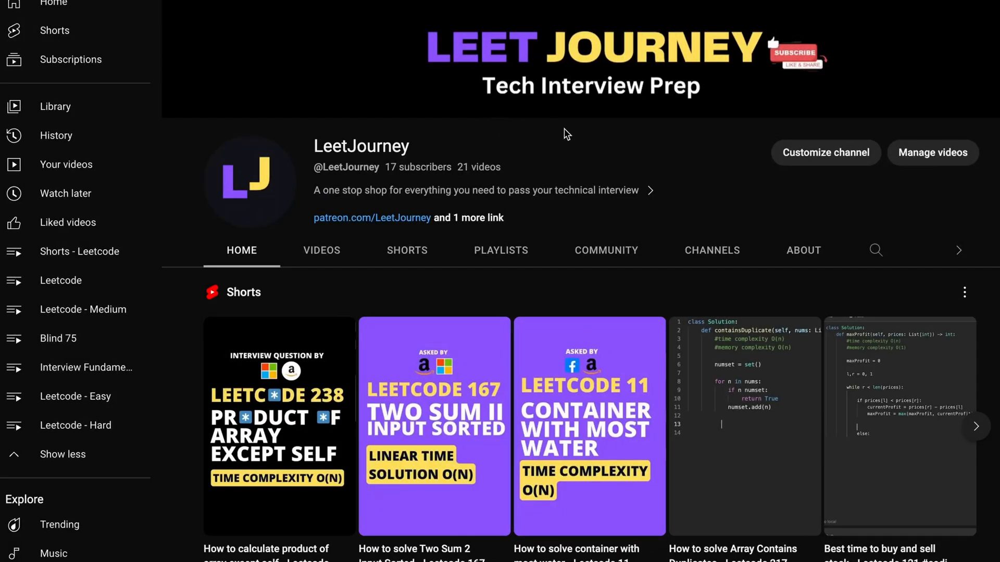
Scroll the LeetJourney Home tab past Shorts and Popular videos down to Created playlists and Videos.
scroll(down, 3)
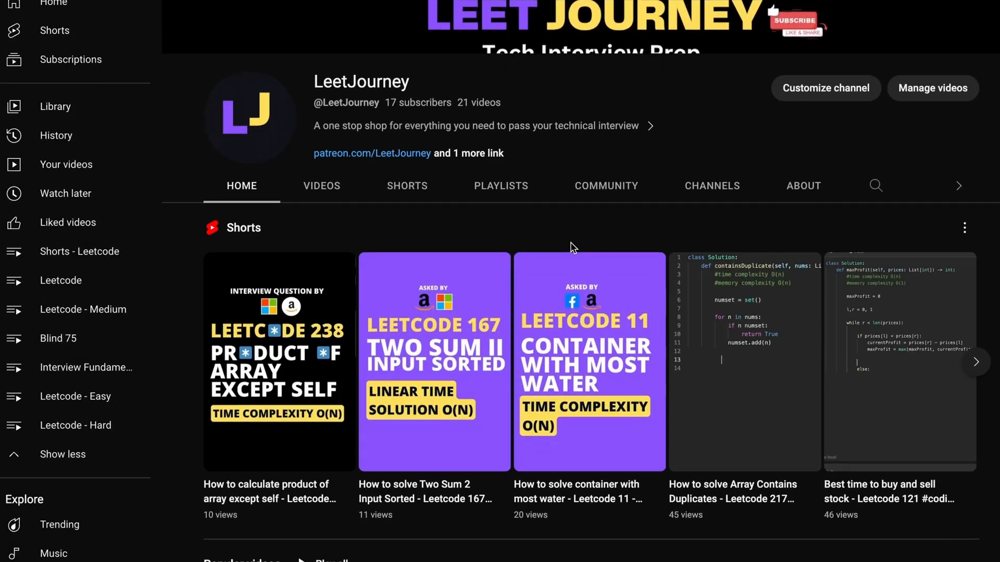
scroll(down, 3)
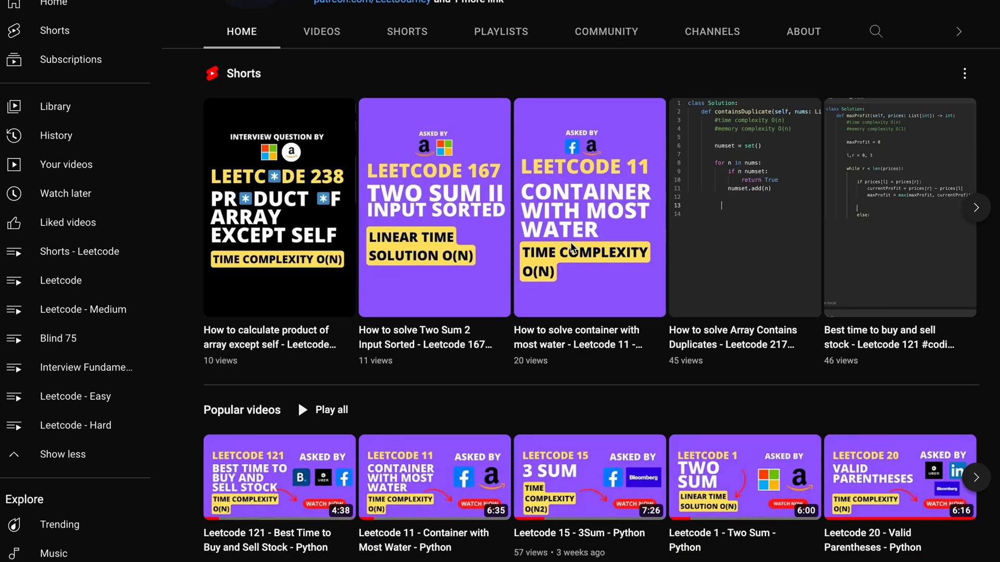
scroll(down, 3)
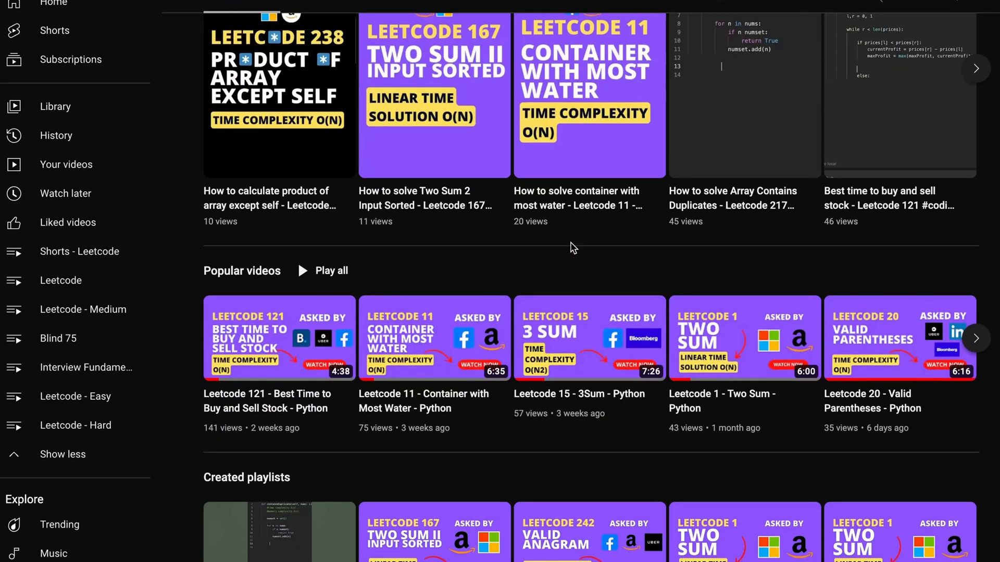
scroll(down, 3)
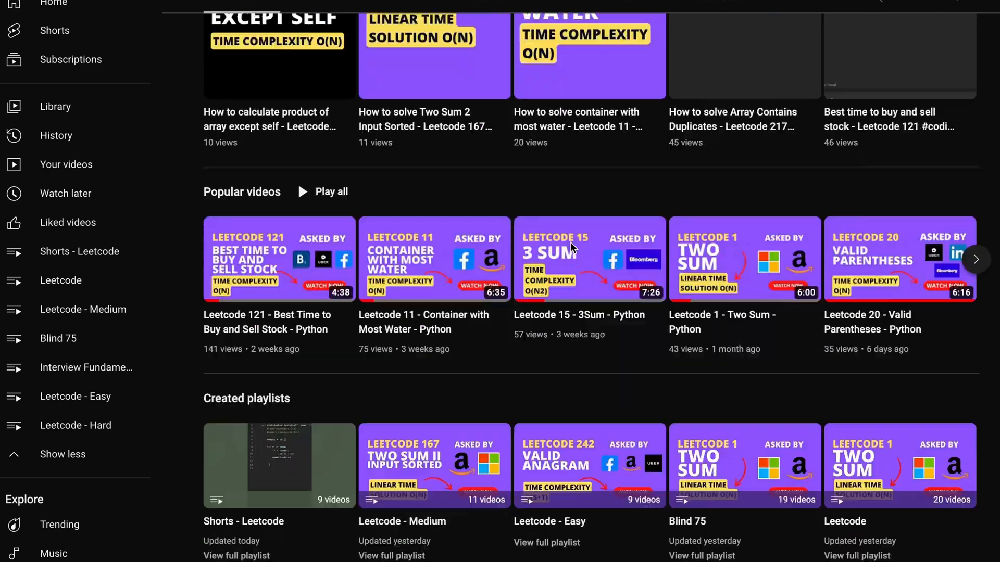
scroll(down, 3)
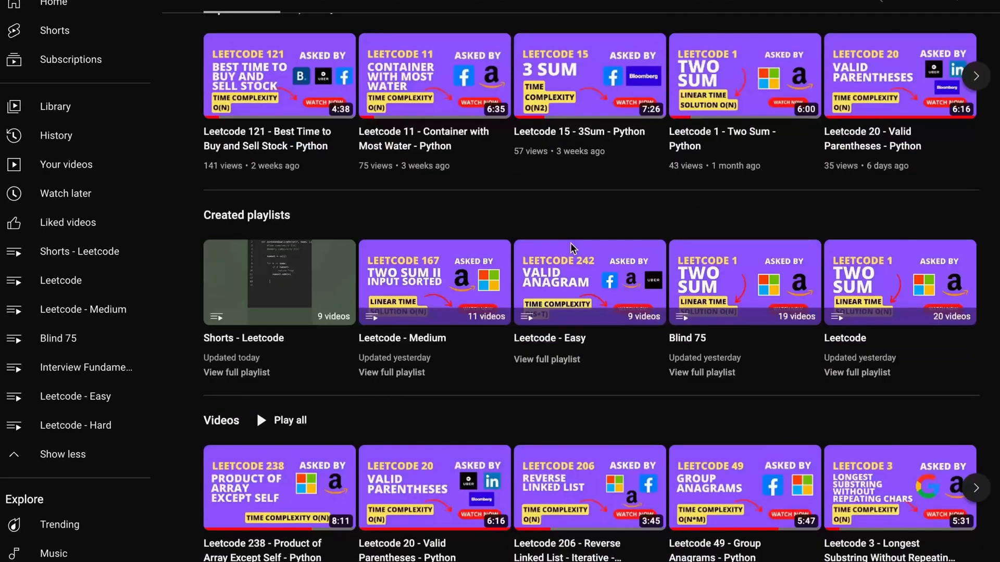